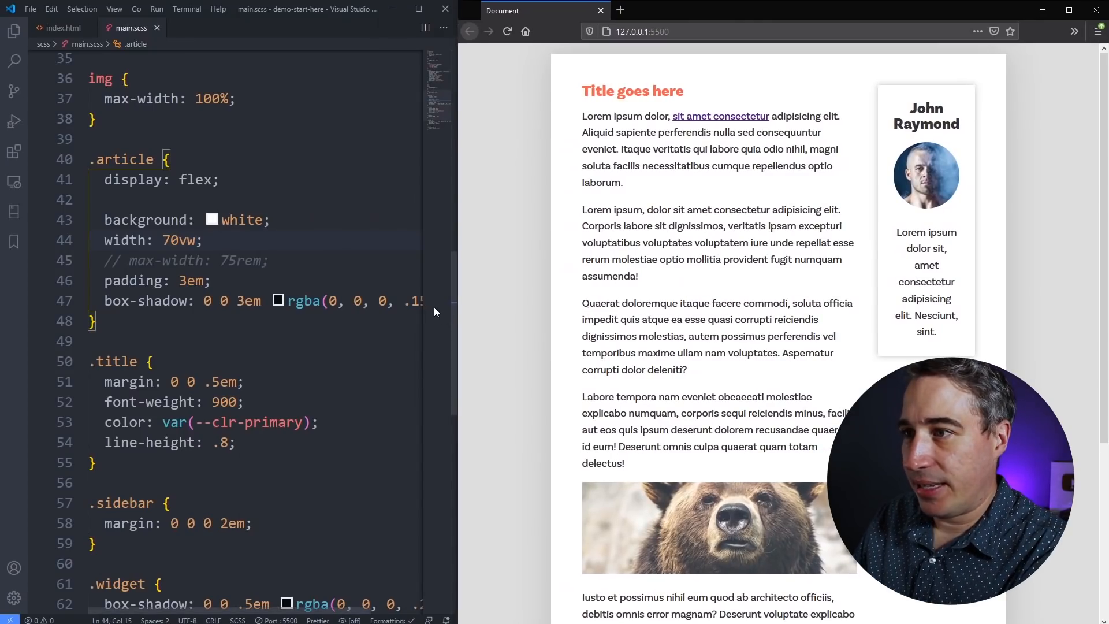
pyautogui.moveTo(486, 308)
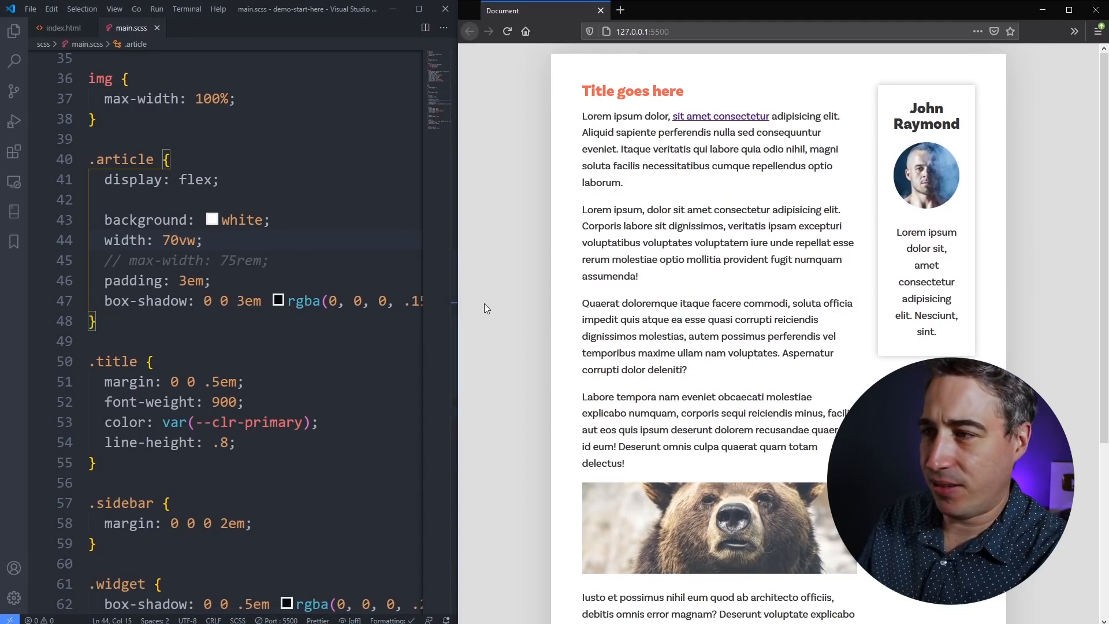
pyautogui.moveTo(518, 331)
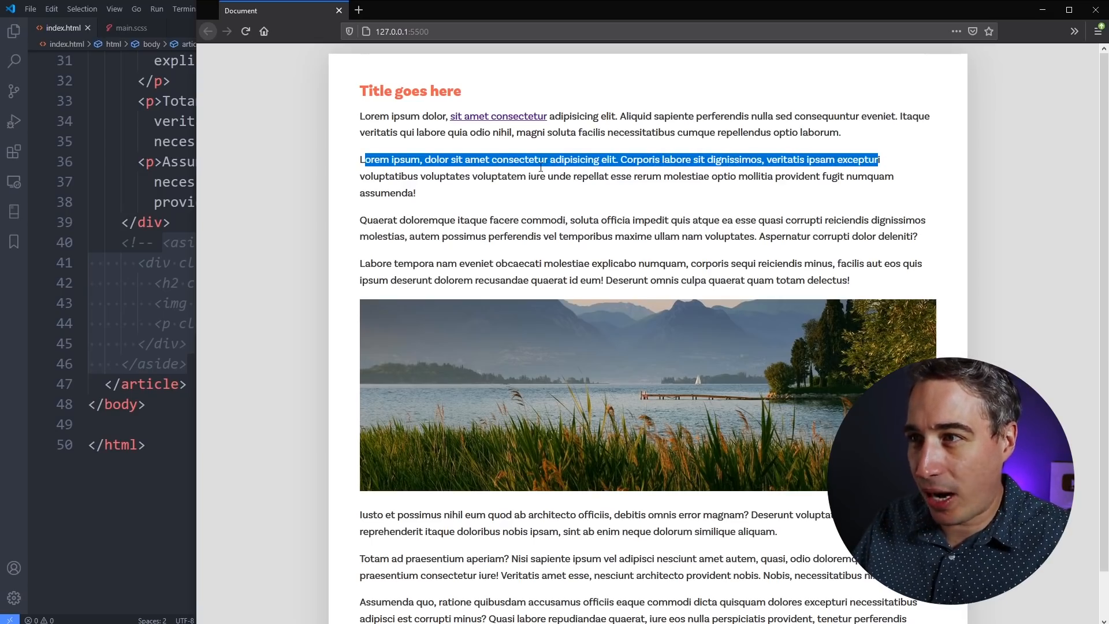
# Step: Clear the text selection in the sidebar-free Firefox article preview
pyautogui.click(806, 176)
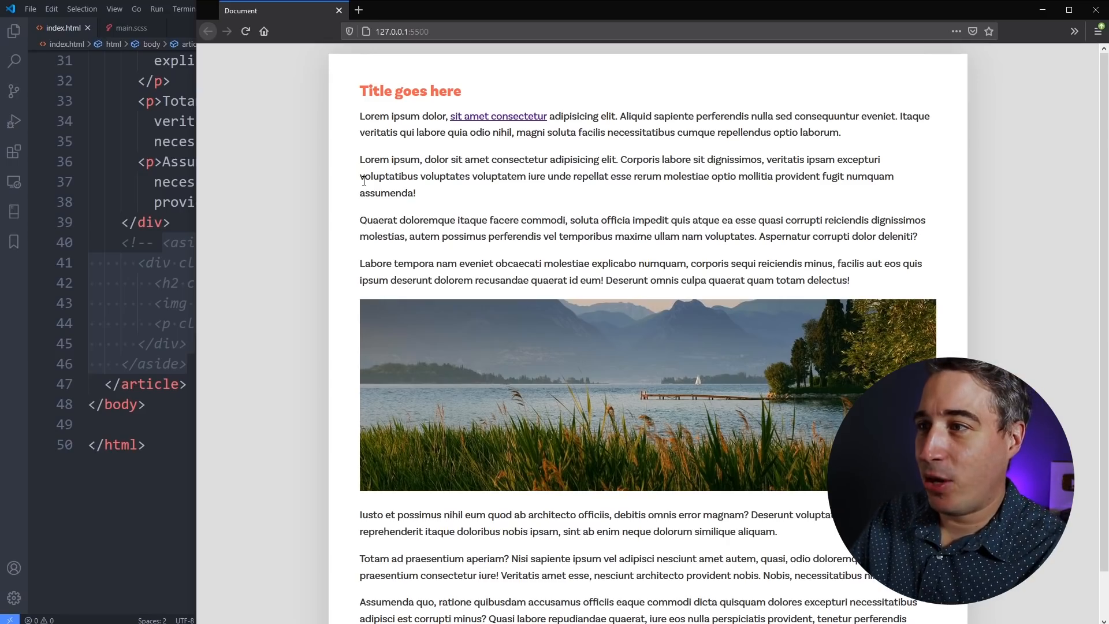
pyautogui.moveTo(348, 212)
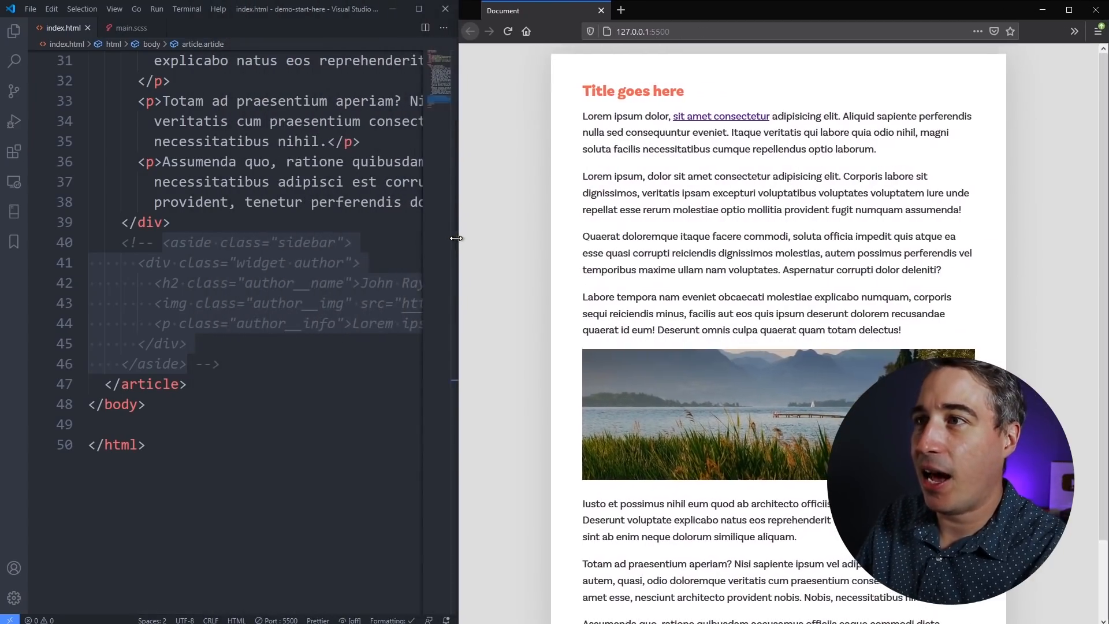
# Step: In main.scss, uncomment .article's max-width: 75rem and resize the browser beside the editor
pyautogui.click(129, 27)
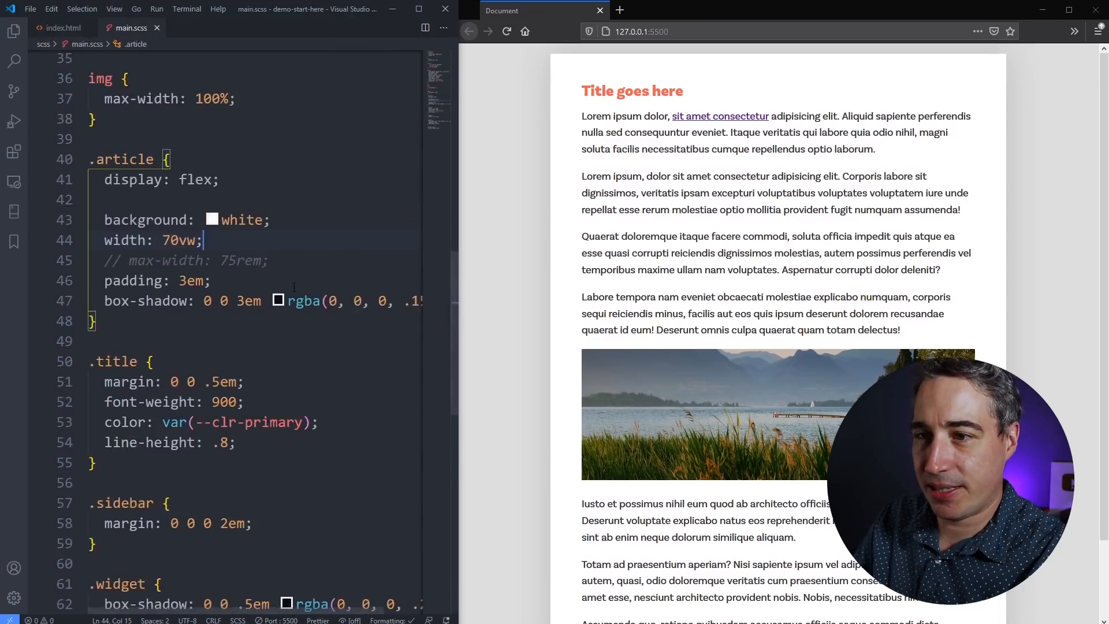
pyautogui.scroll(-3)
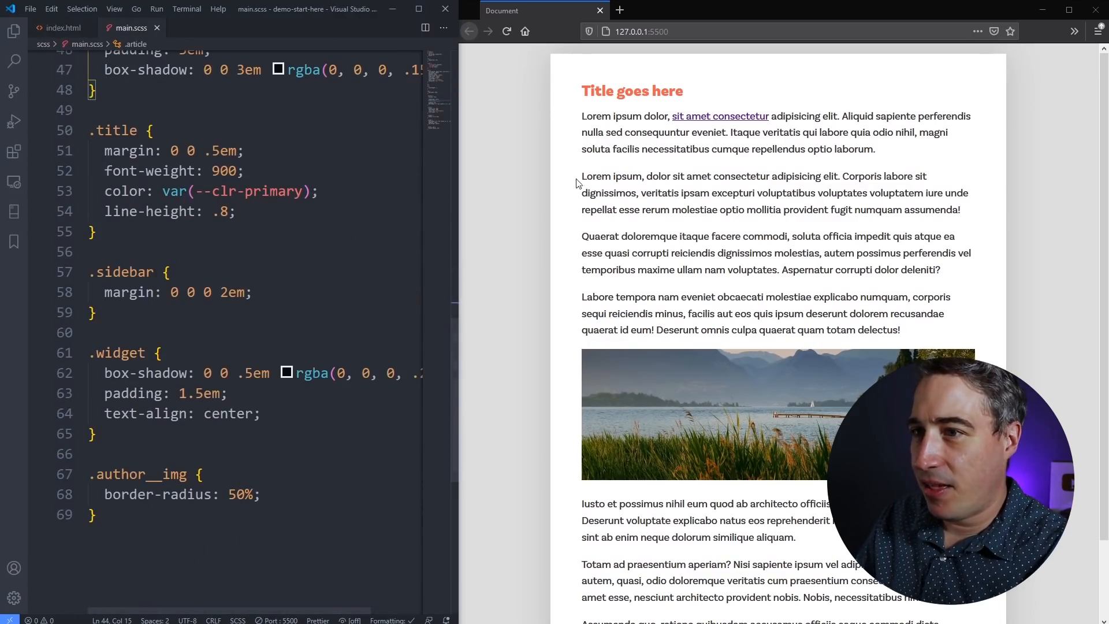
pyautogui.scroll(3)
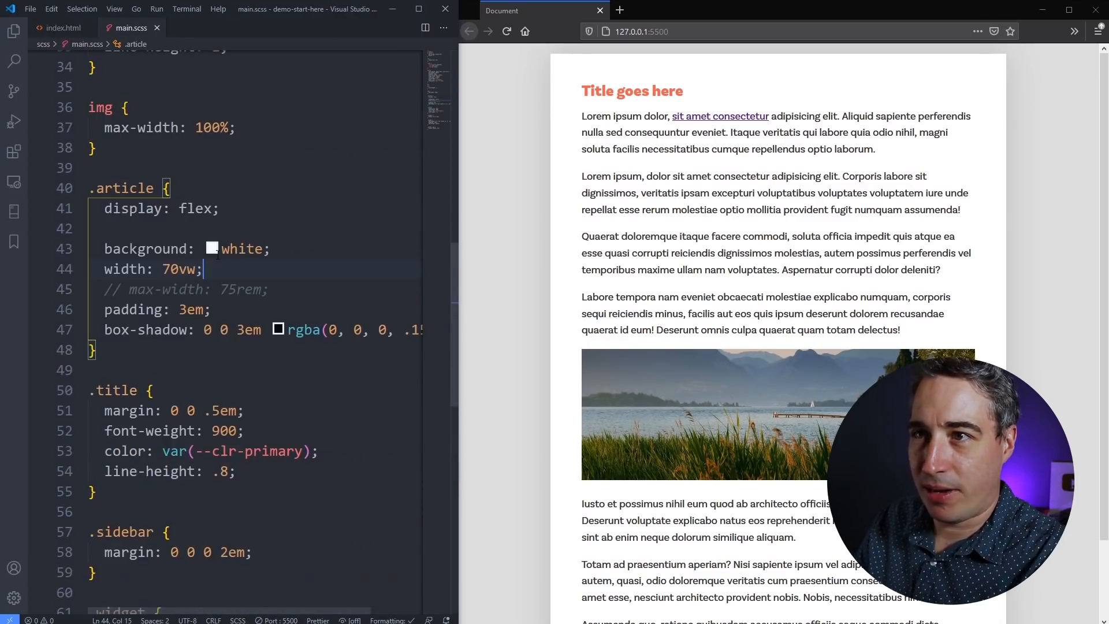
pyautogui.click(268, 290)
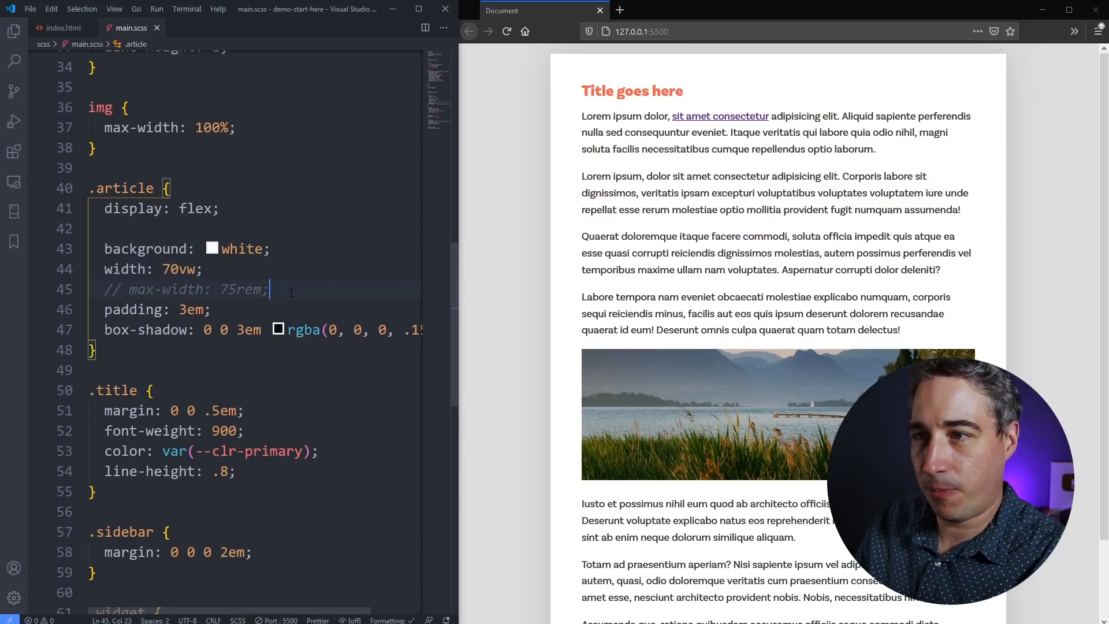
pyautogui.write('\\')
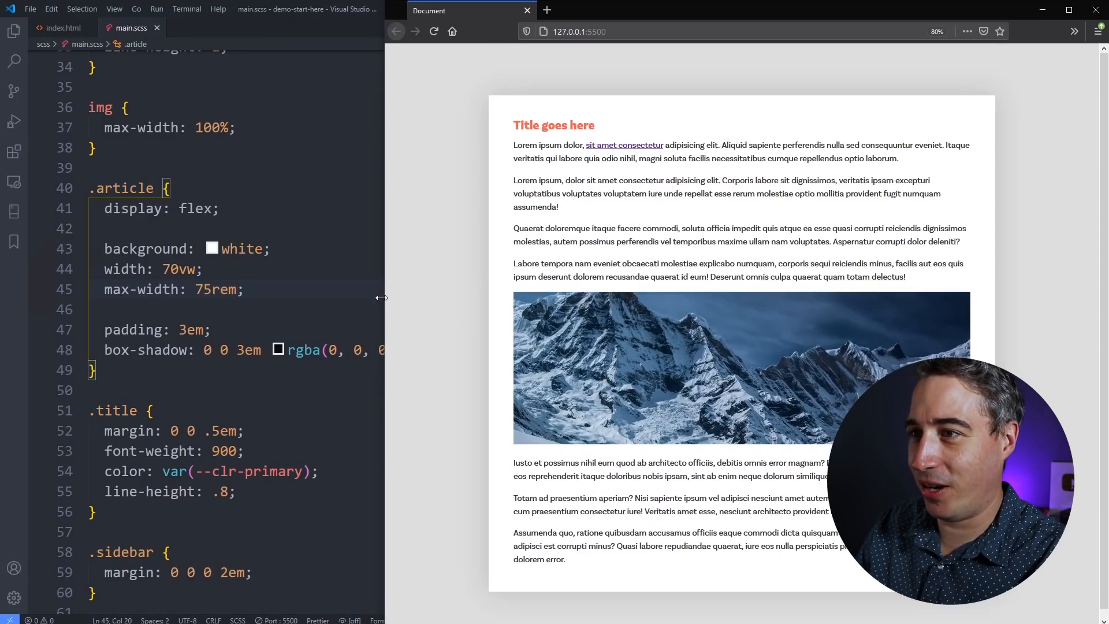
pyautogui.moveTo(381, 297); pyautogui.dragTo(260, 297)
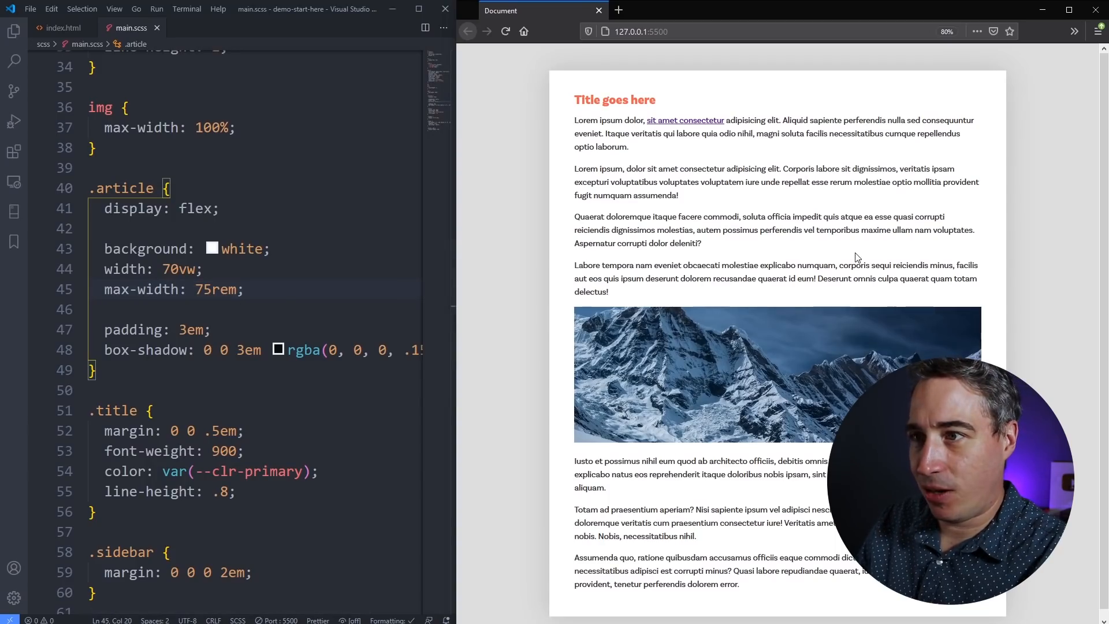
# Step: Select the 75rem value in the .article max-width declaration
pyautogui.doubleClick(215, 290)
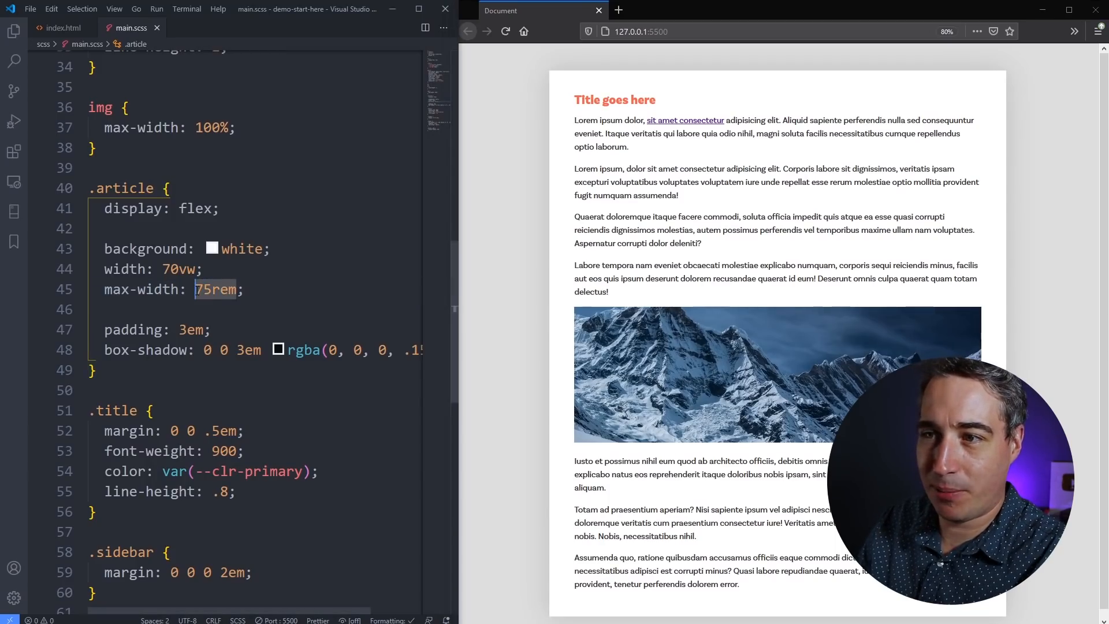
pyautogui.moveTo(145, 290)
pyautogui.write('60ch')
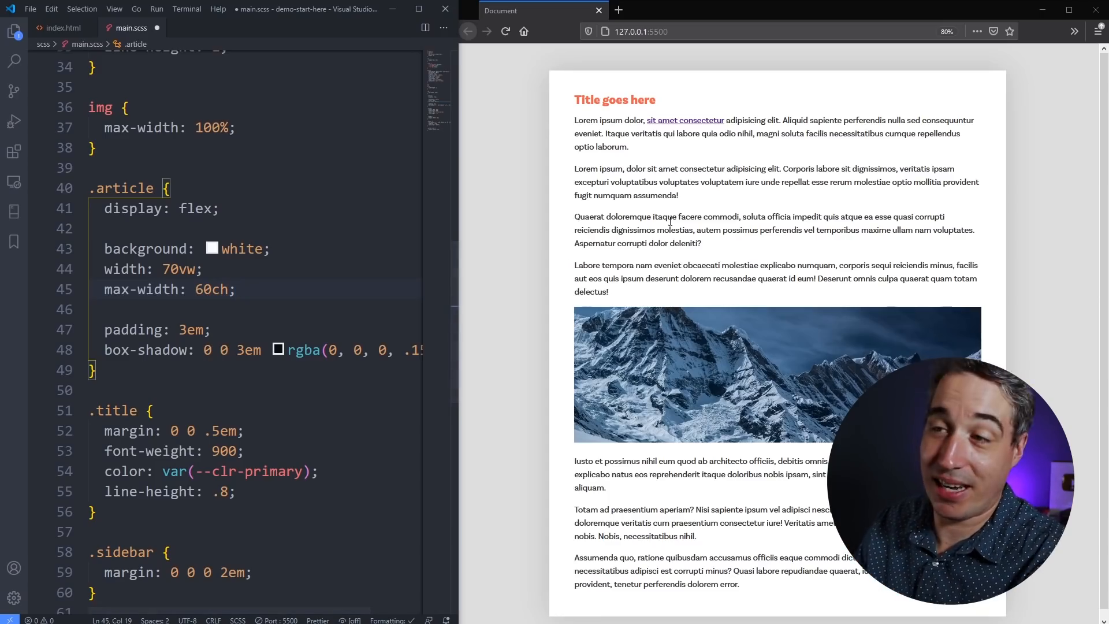
pyautogui.moveTo(273, 290)
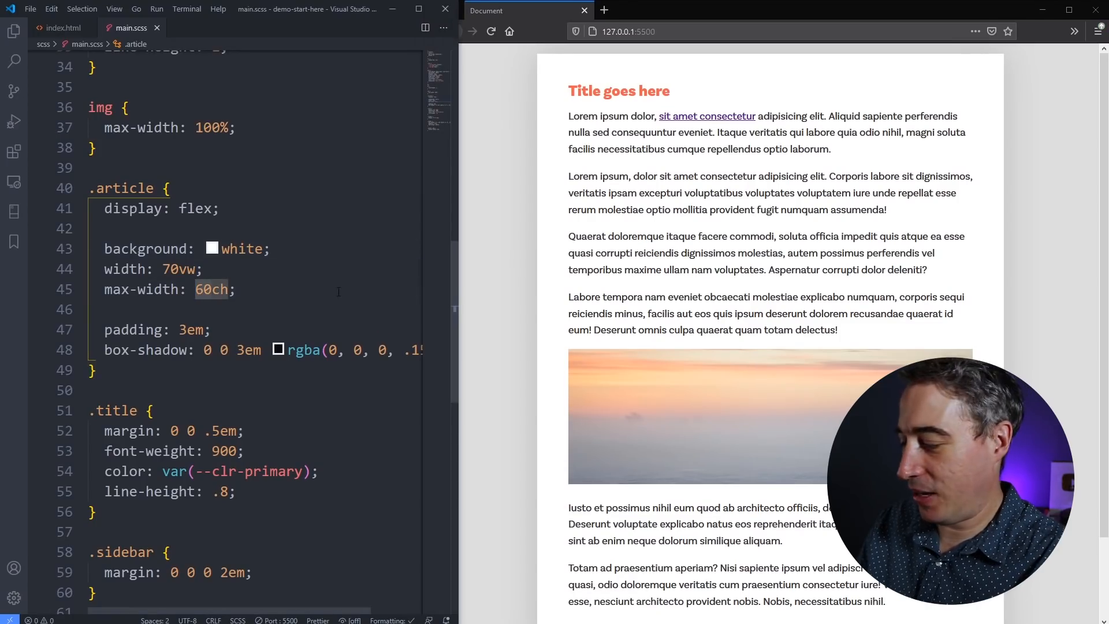
# Step: Trial max-width 40ch with Responsive Design Mode, then settle .article max-width on 70rem
pyautogui.write('40')
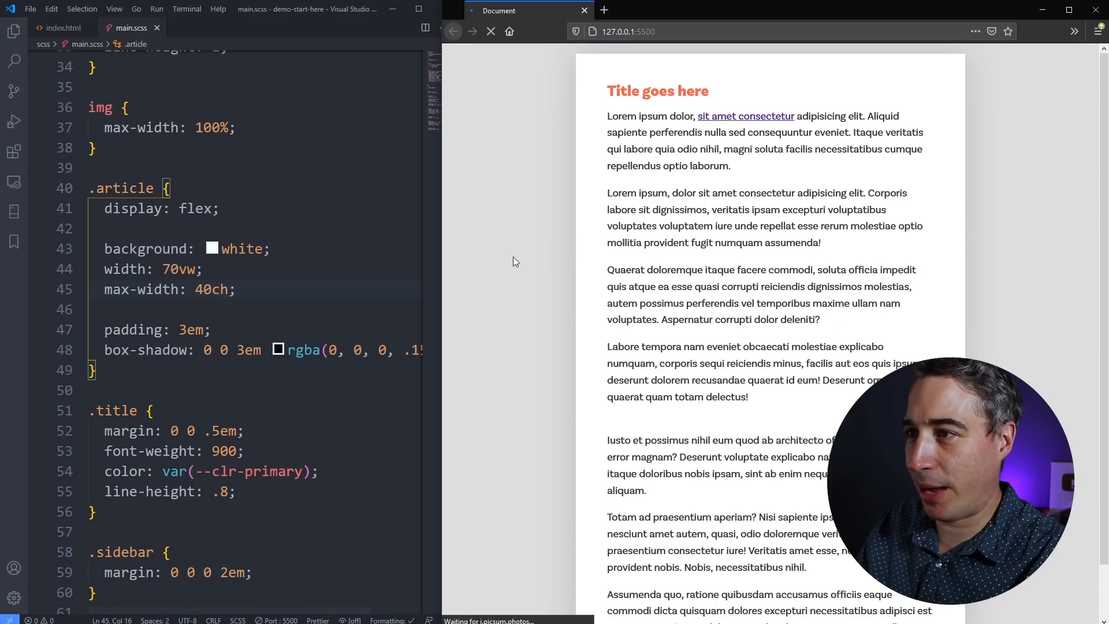
pyautogui.moveTo(439, 276); pyautogui.dragTo(252, 276)
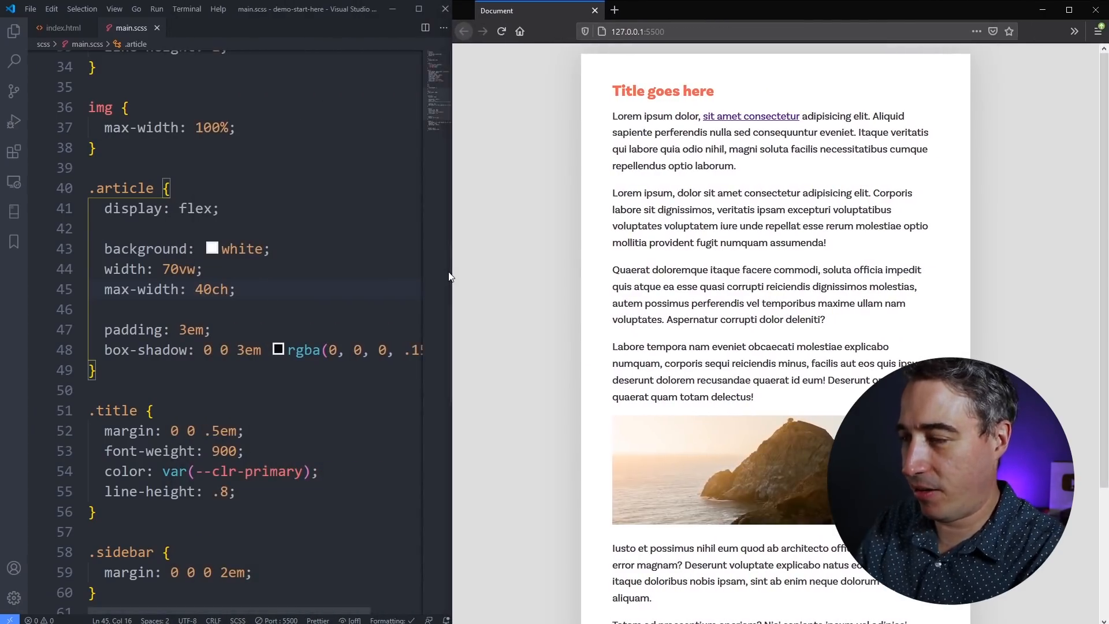
pyautogui.press('ctrl+shift+m')
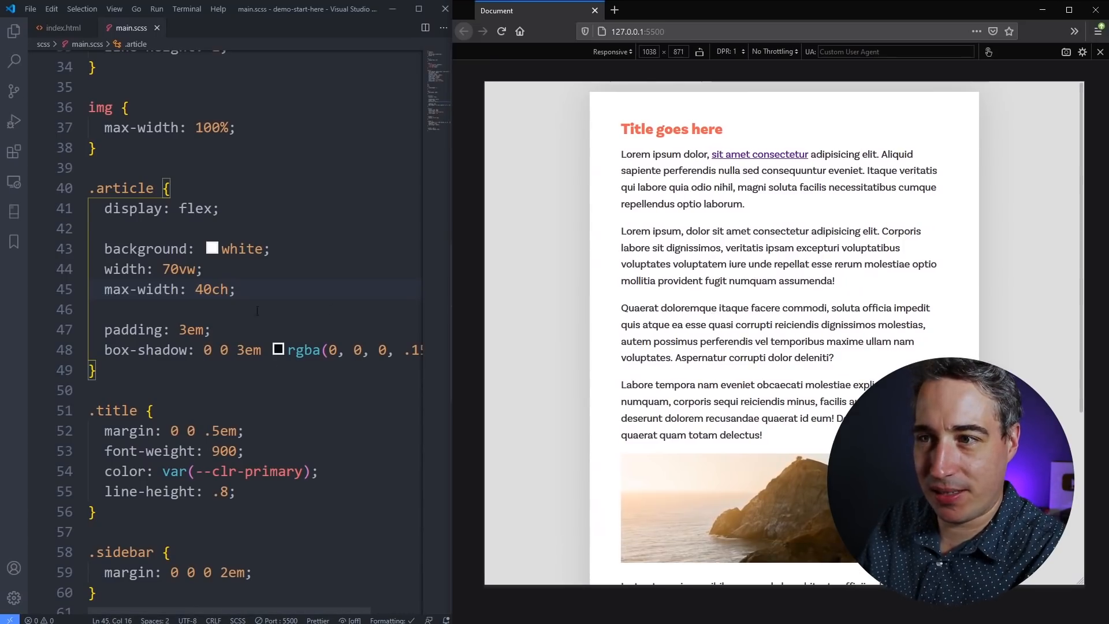
pyautogui.press('ctrl+/')
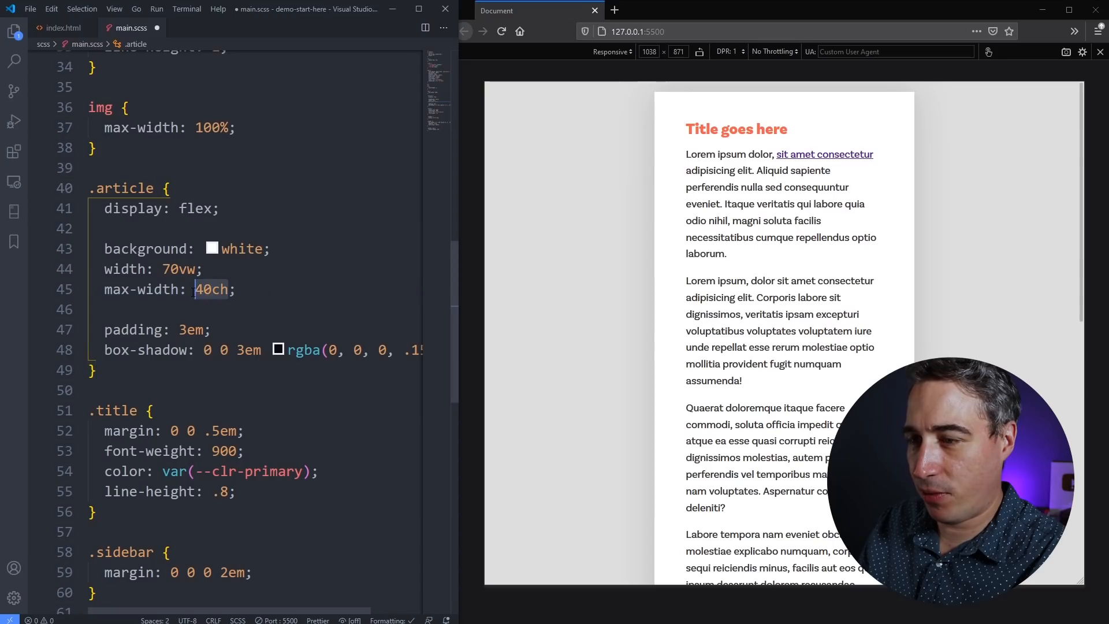
pyautogui.write('65')
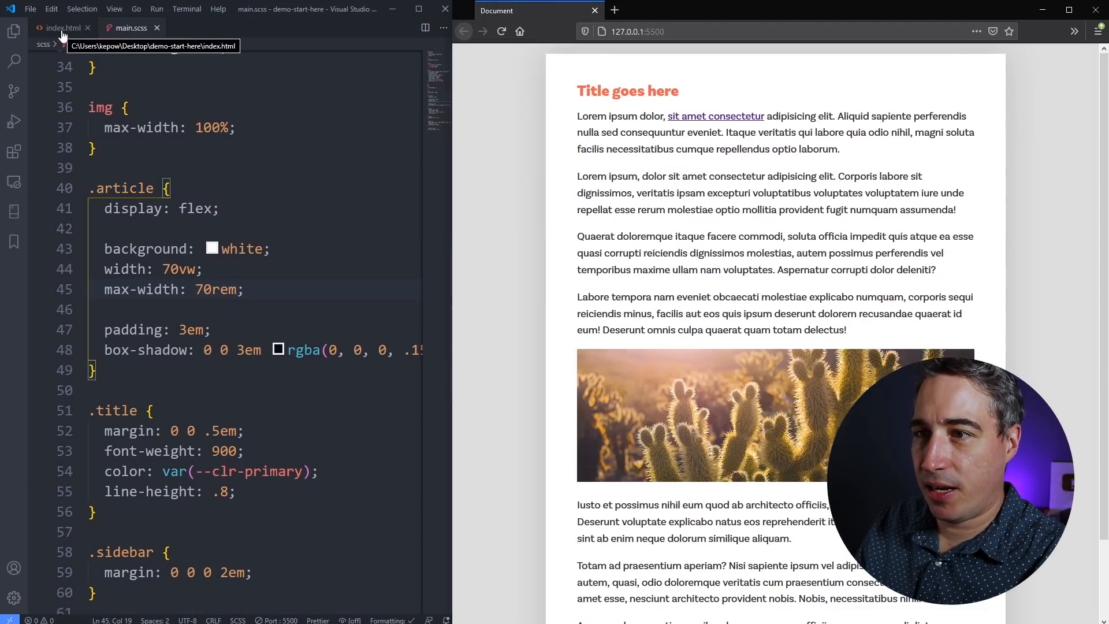
# Step: Switch to index.html to restore the aside.sidebar author block
pyautogui.click(60, 28)
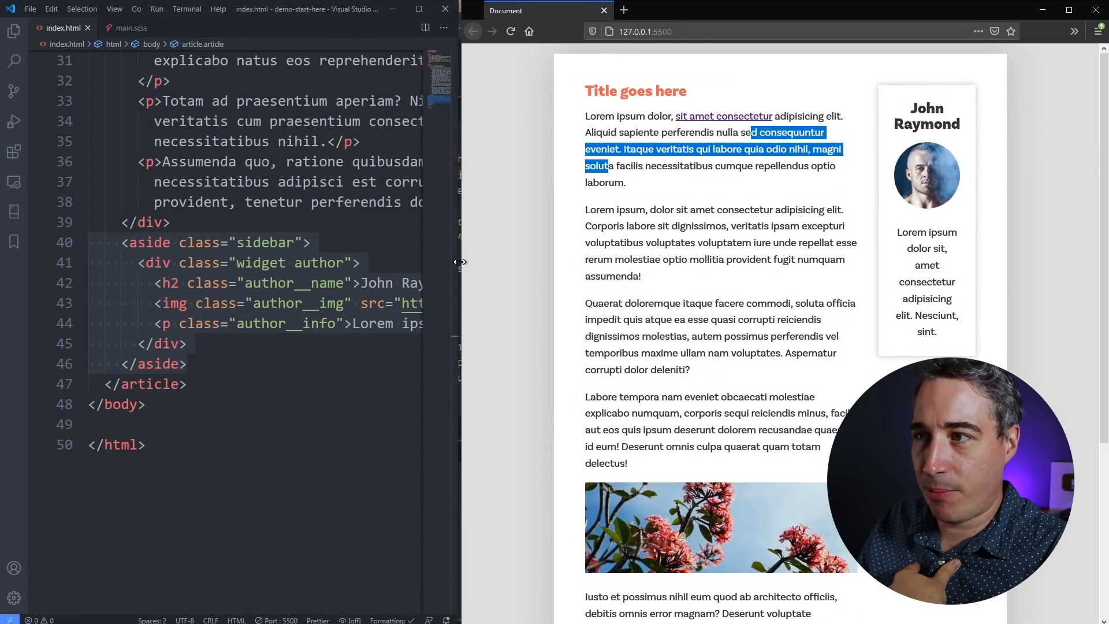
# Step: Collapse the main-content and sidebar blocks in the index.html markup
pyautogui.scroll(3)
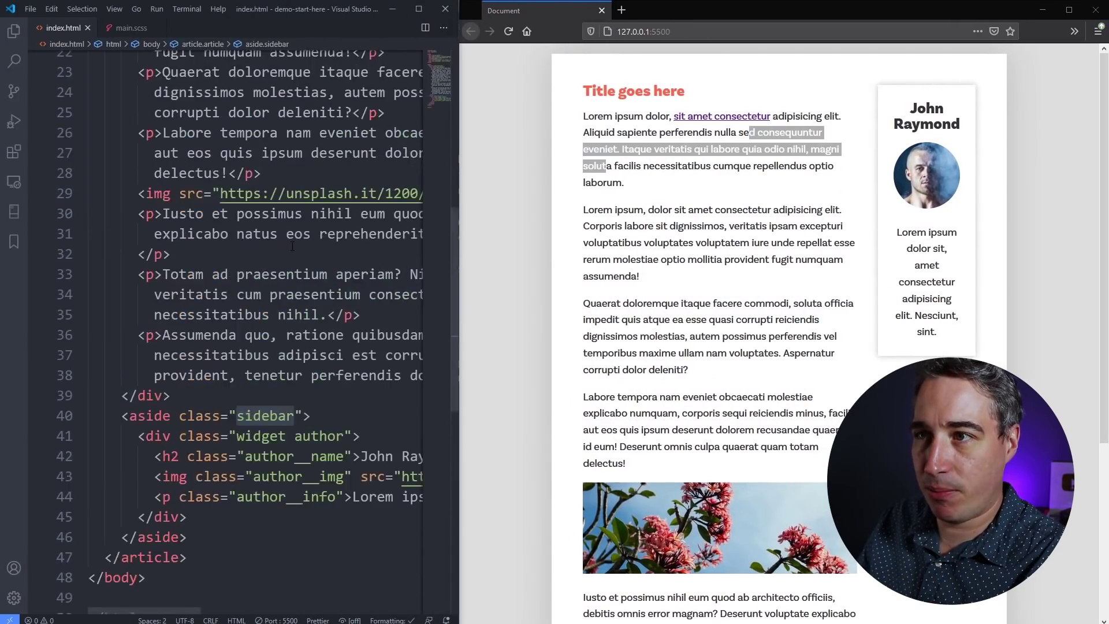
pyautogui.scroll(3)
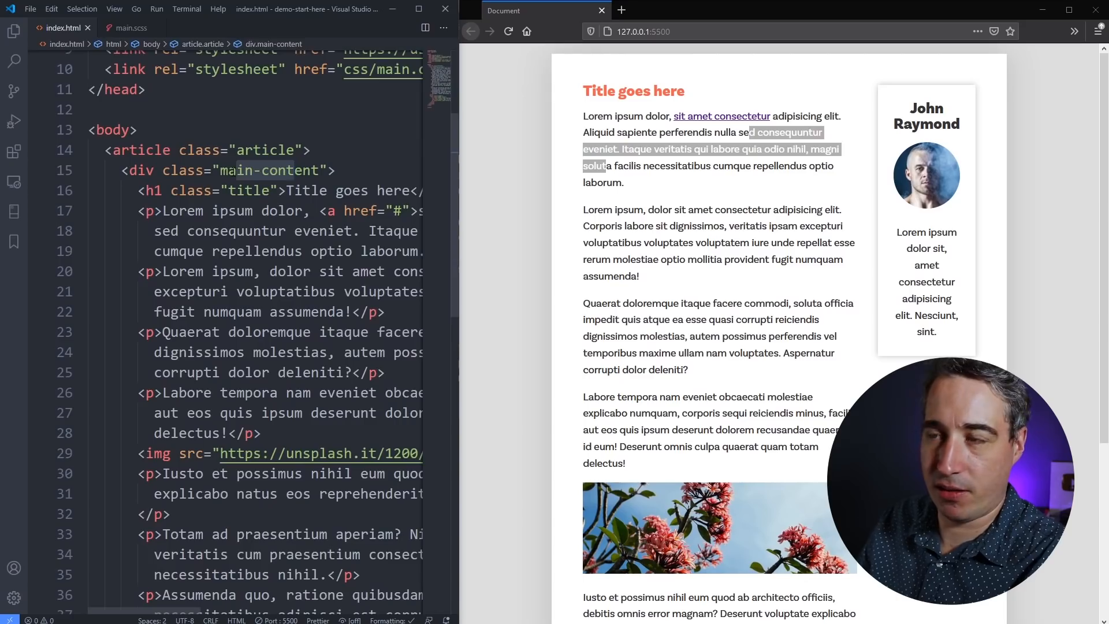
pyautogui.click(81, 170)
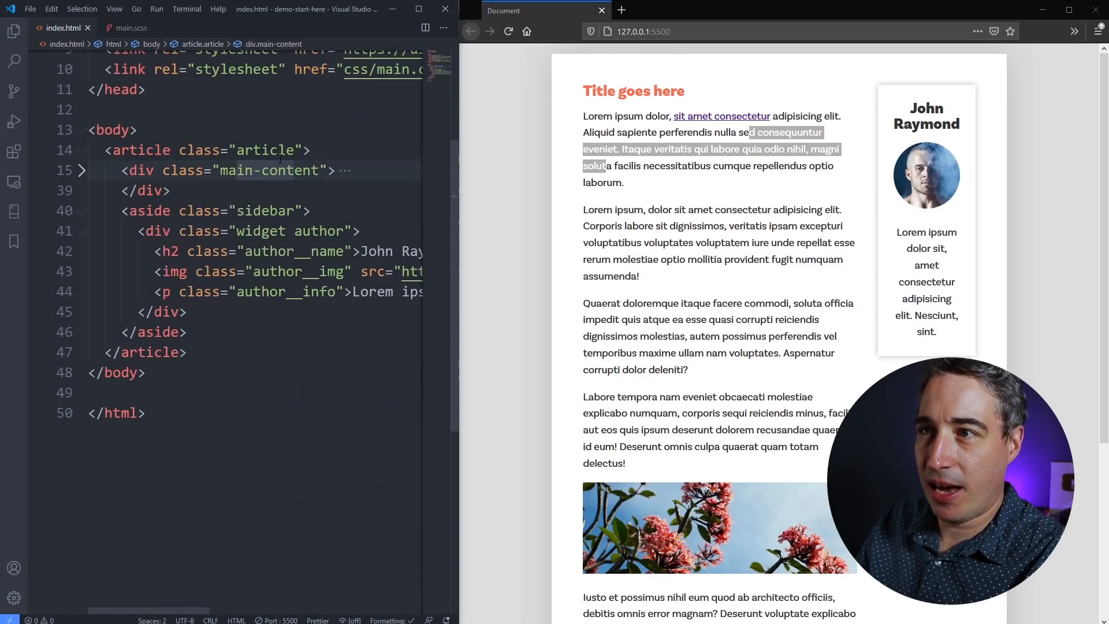
pyautogui.click(82, 211)
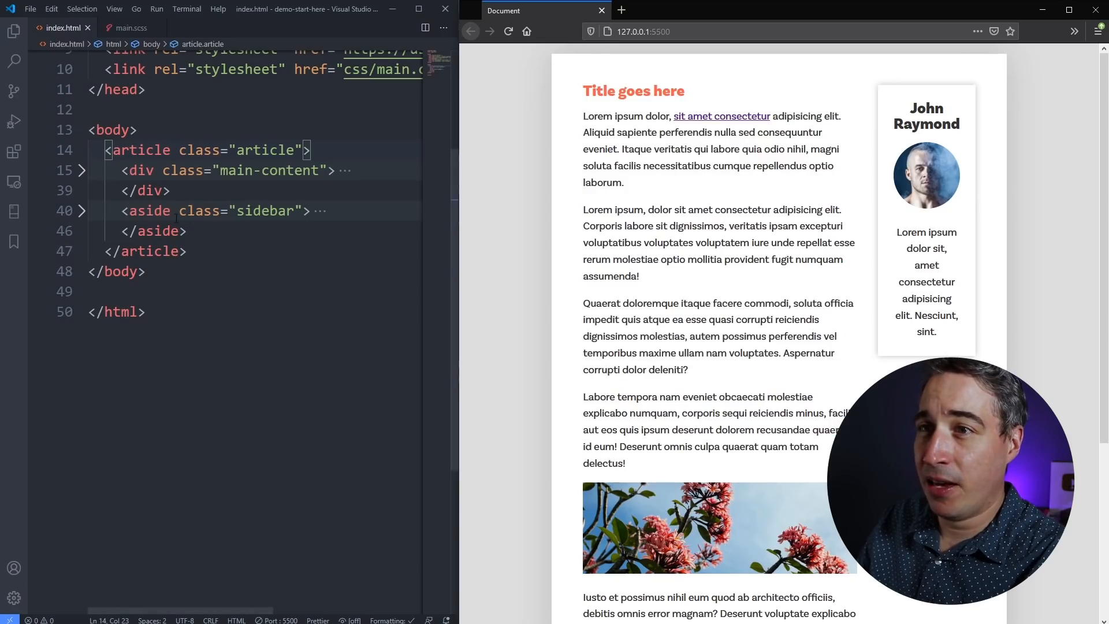
pyautogui.click(150, 170)
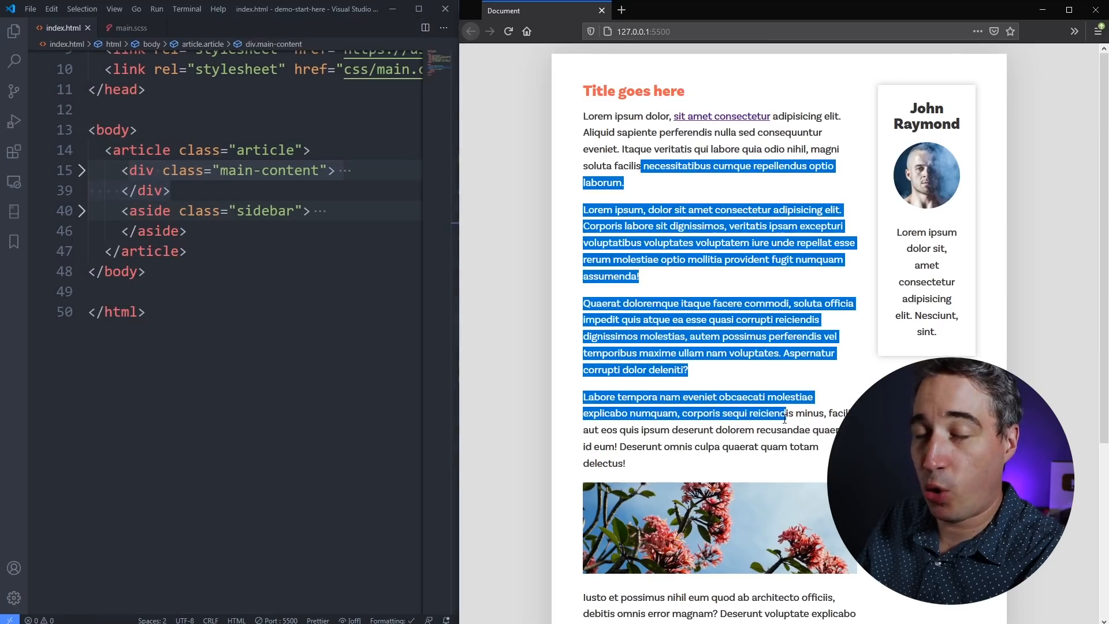
pyautogui.click(509, 319)
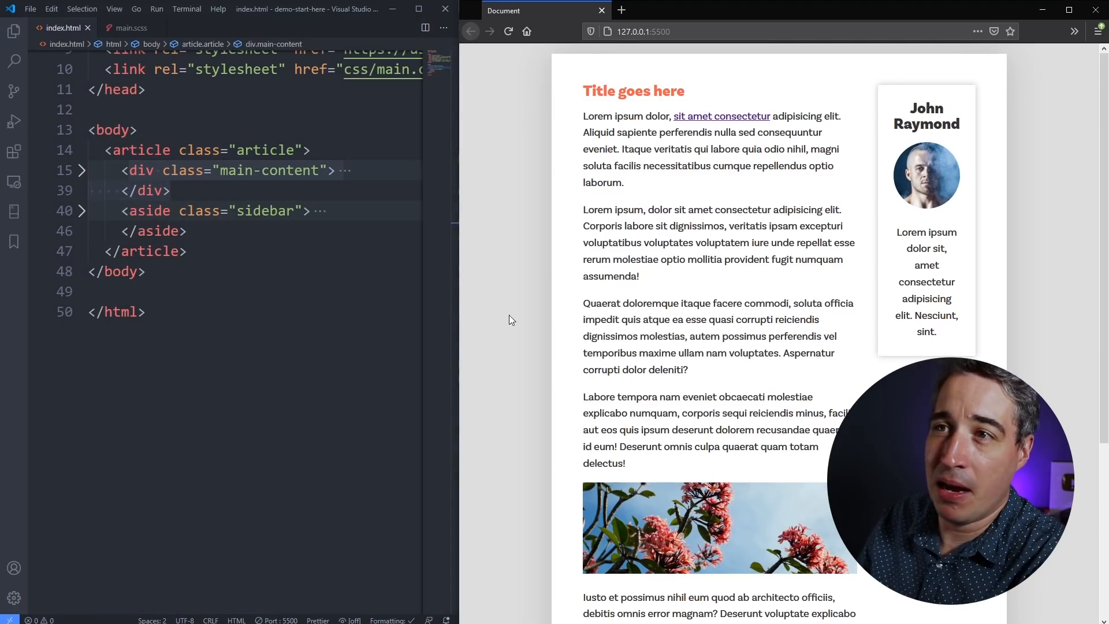
# Step: Show main.scss scrolled to its final .author__img rule
pyautogui.click(131, 28)
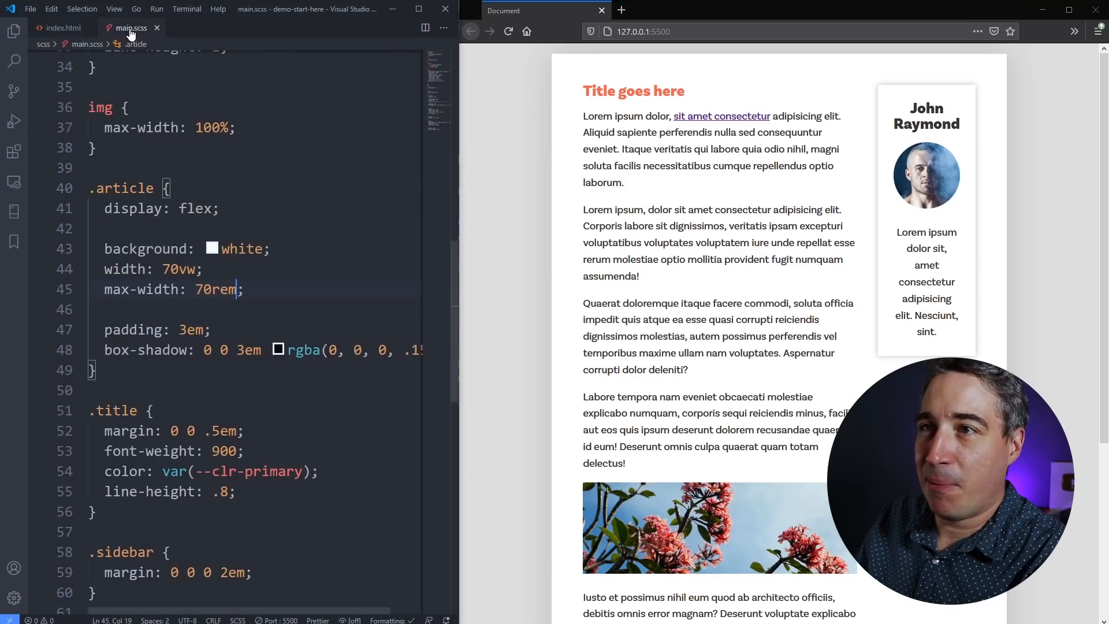
pyautogui.scroll(-3)
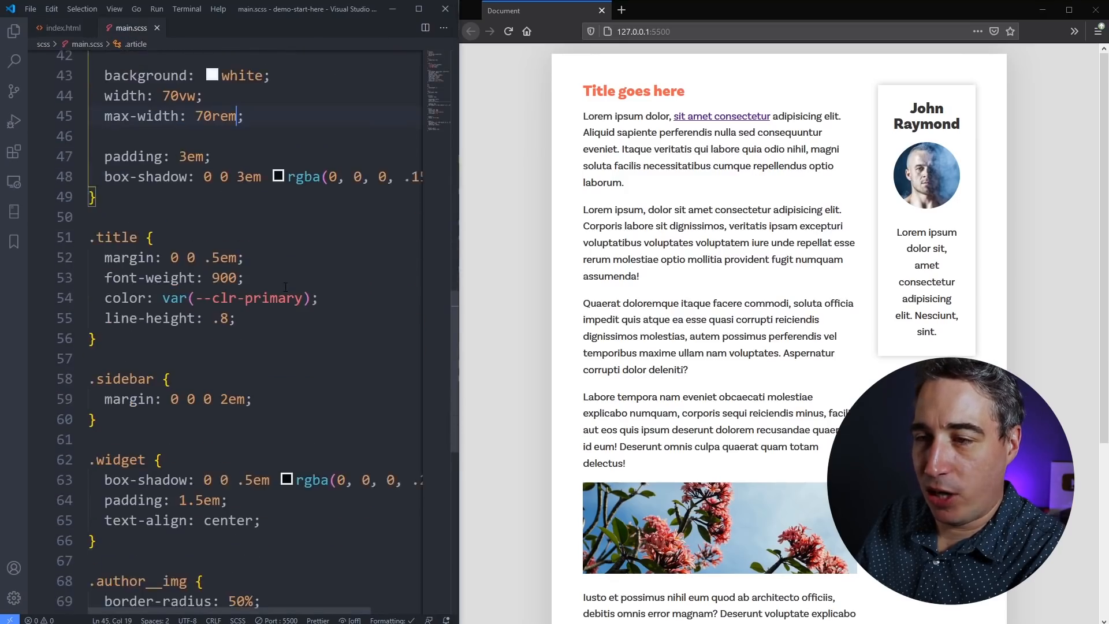
pyautogui.scroll(-3)
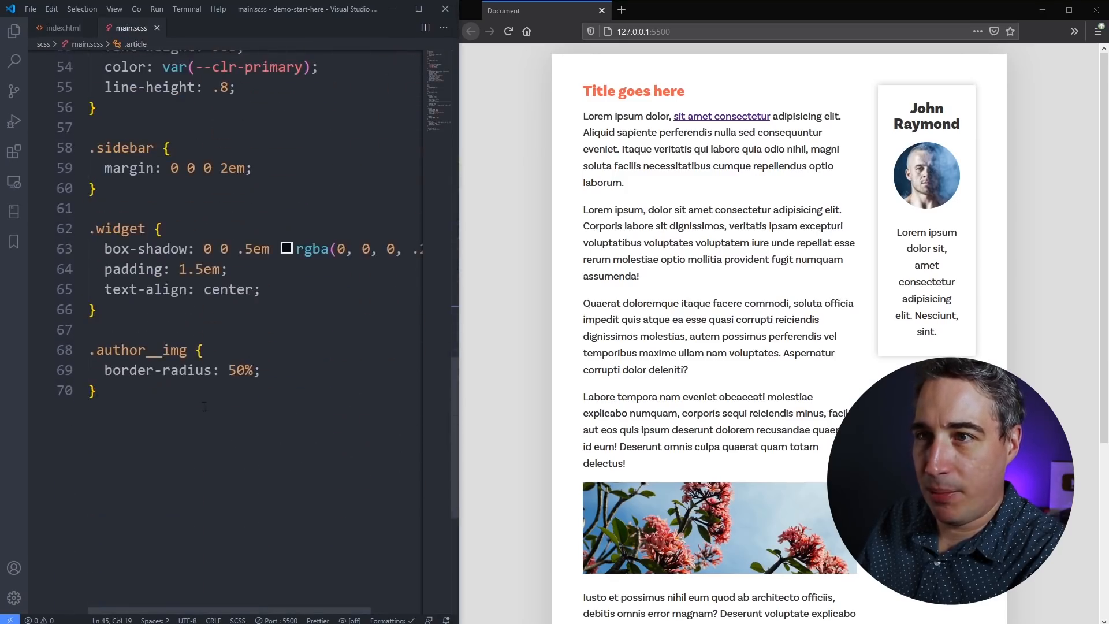
pyautogui.scroll(3)
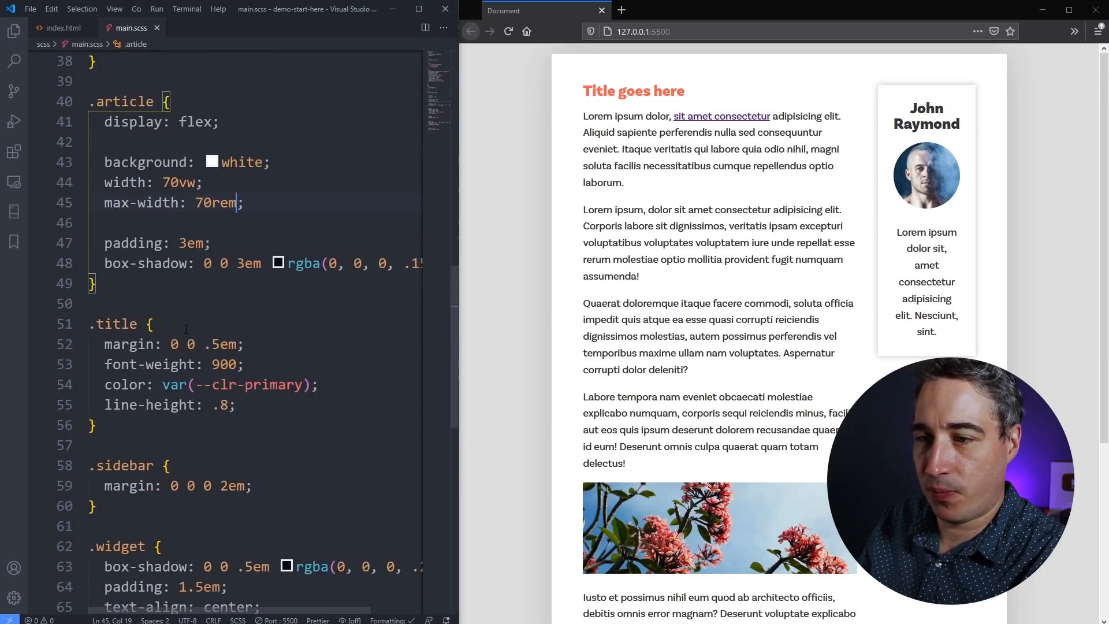
pyautogui.scroll(-3)
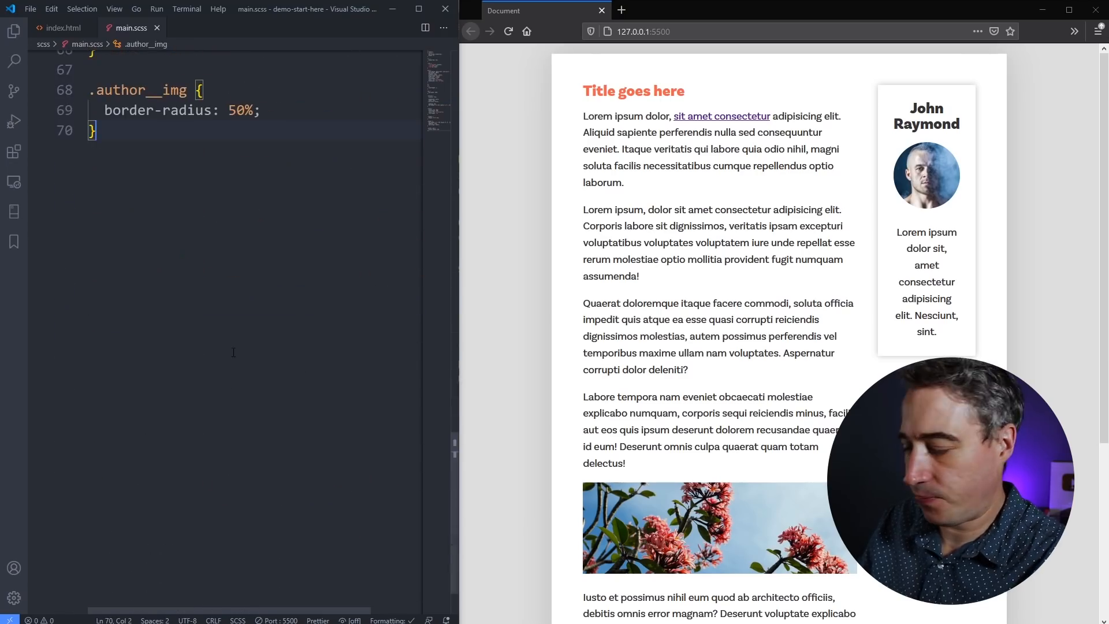
# Step: Append a .main-content rule with max-width 40ch, later reduced to 30ch
pyautogui.write('.main-content {')
pyautogui.write('ma-')
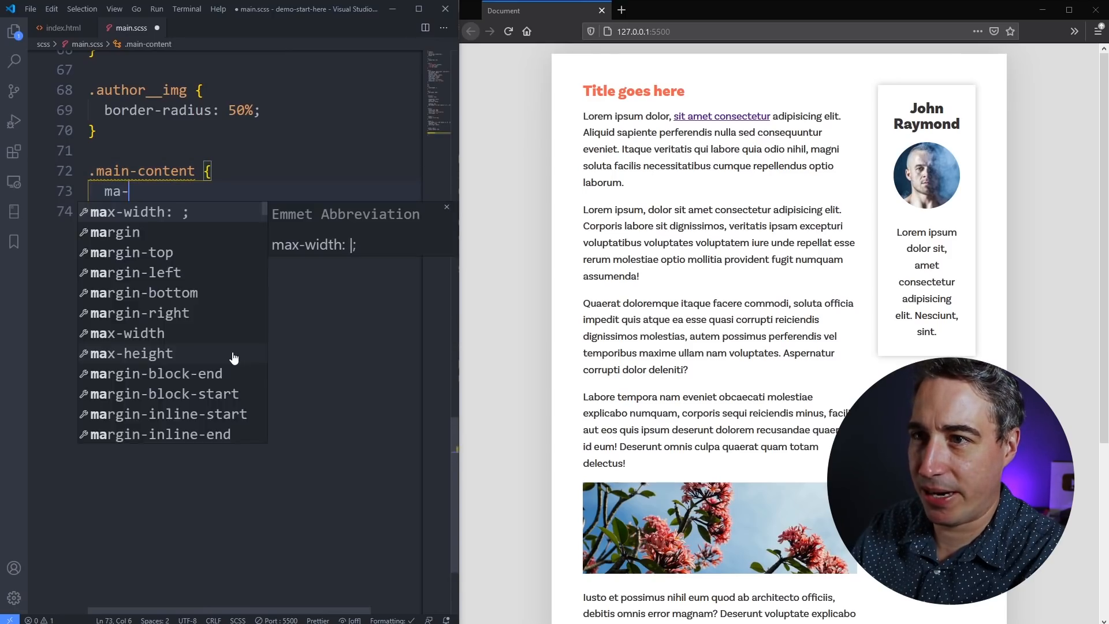
pyautogui.write('max-width: 40')
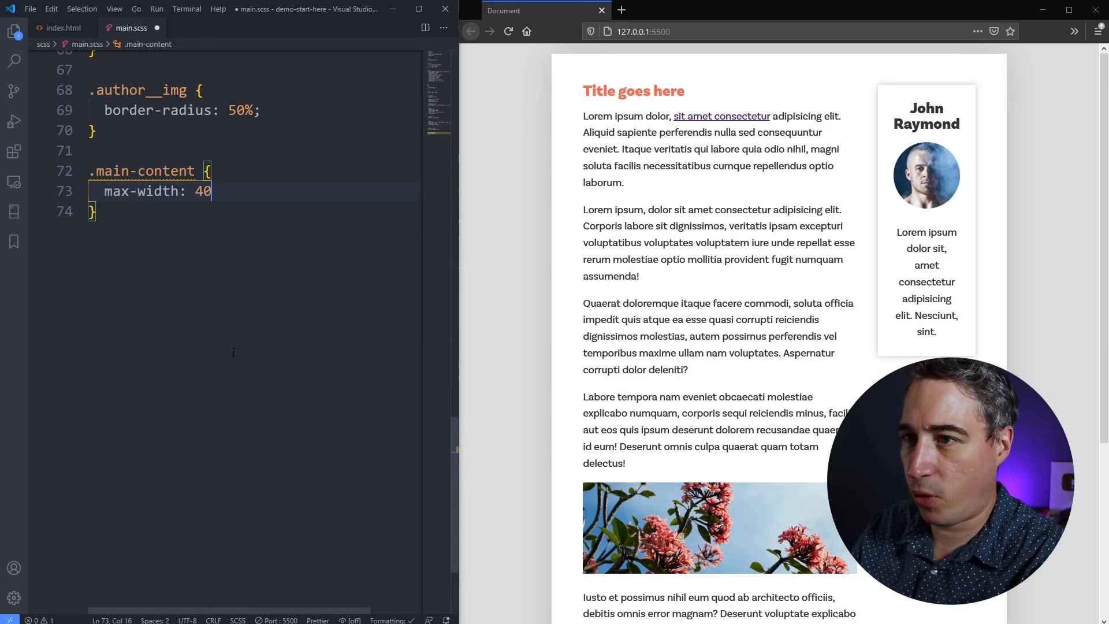
pyautogui.write('ch;')
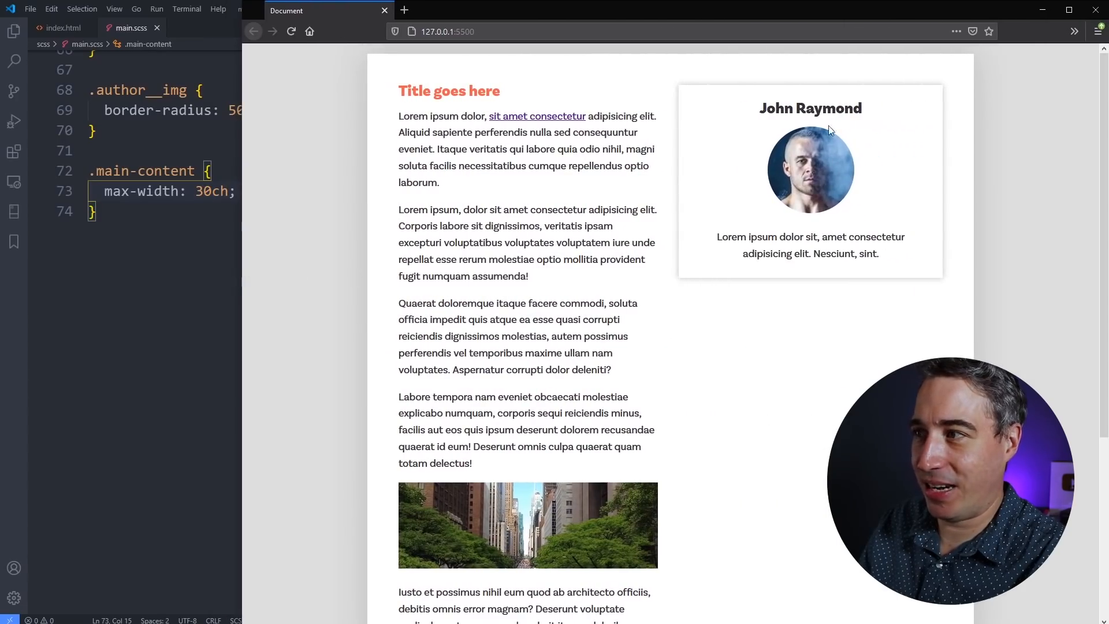
pyautogui.moveTo(751, 165)
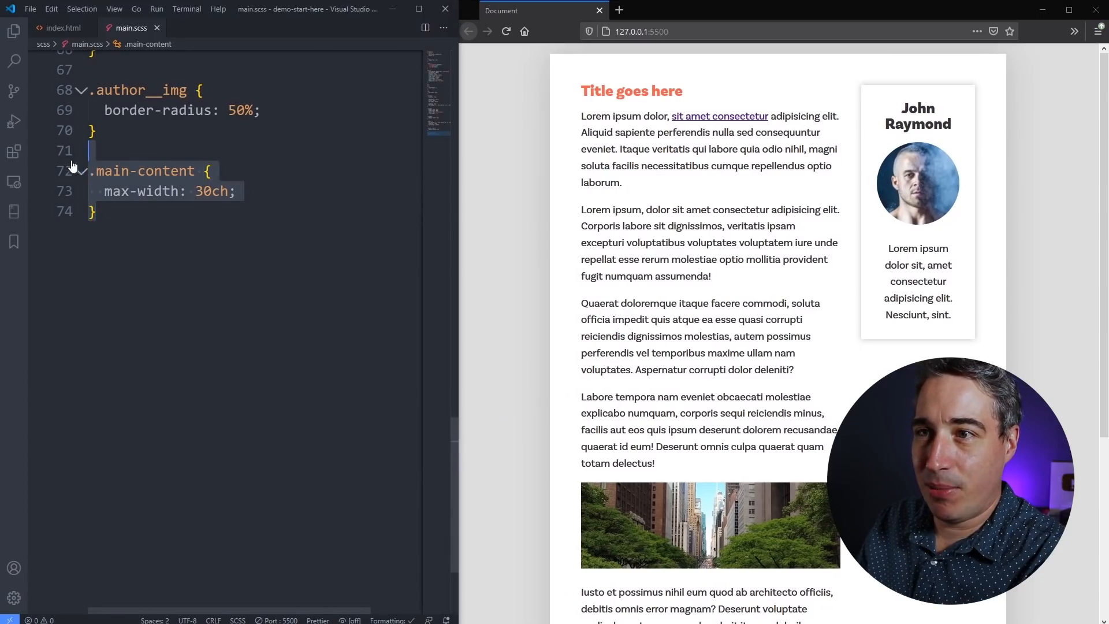
# Step: Change the selector to .main-content p and clear the preview's text selection
pyautogui.click(145, 191)
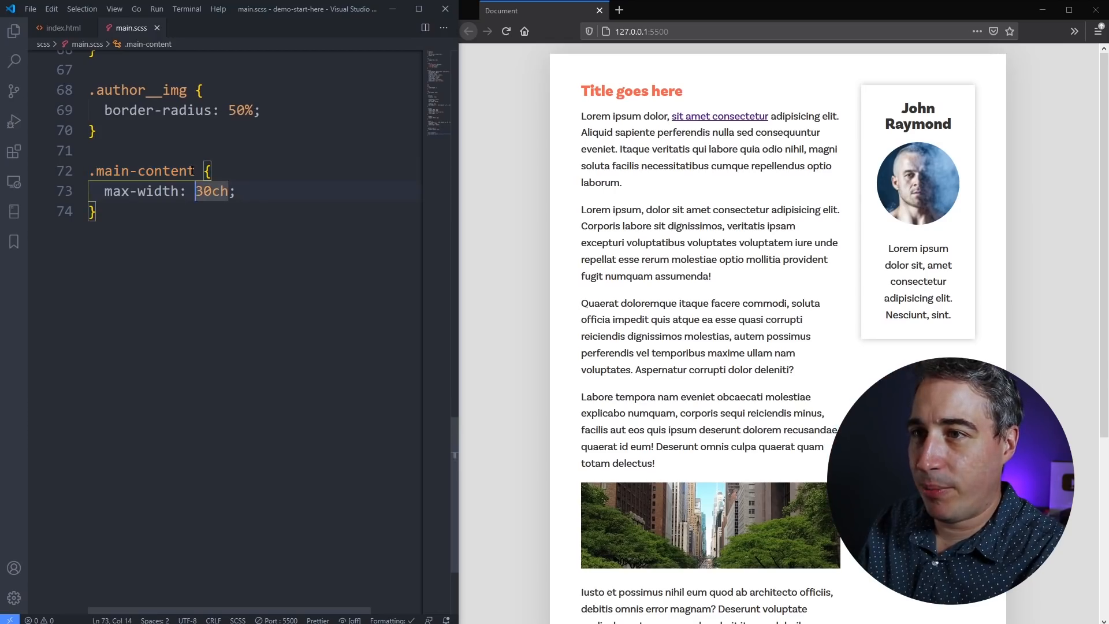
pyautogui.write('p')
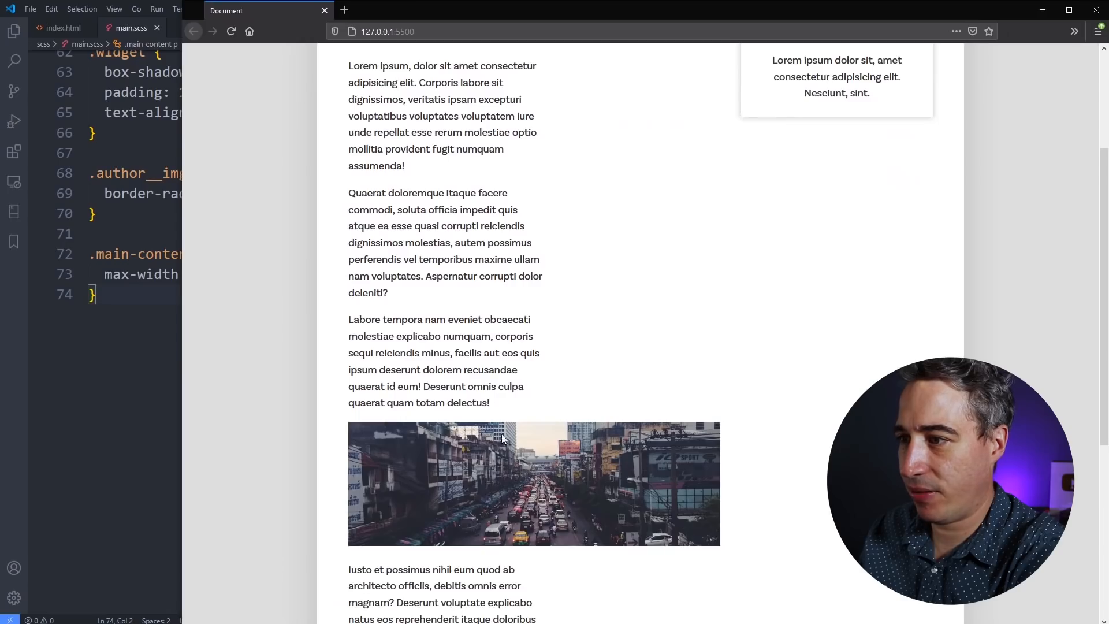
pyautogui.scroll(-3)
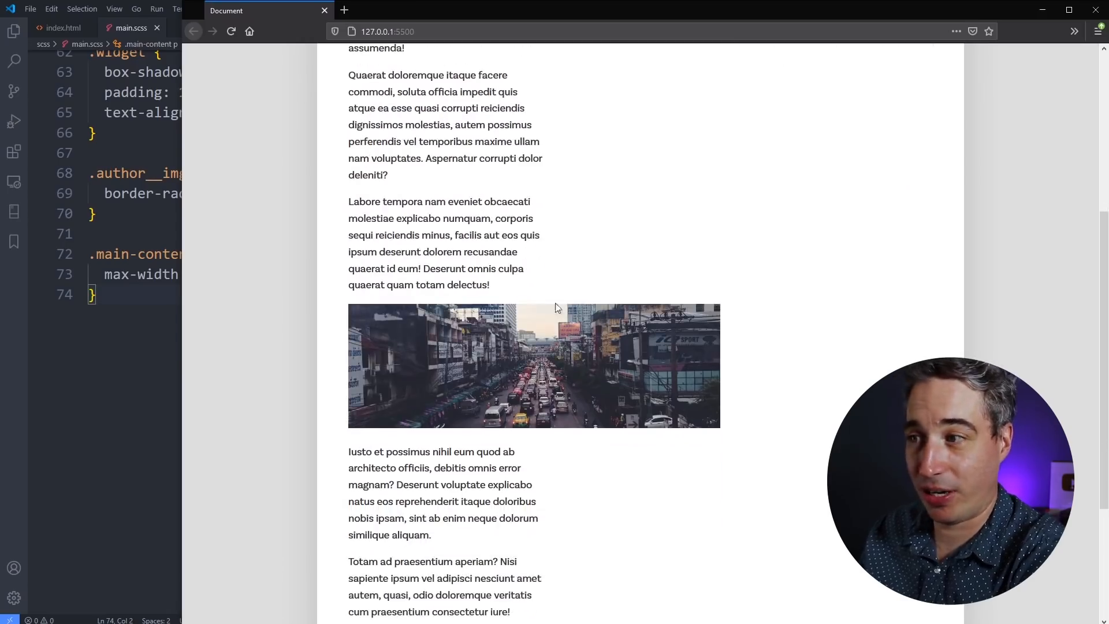
pyautogui.moveTo(425, 155)
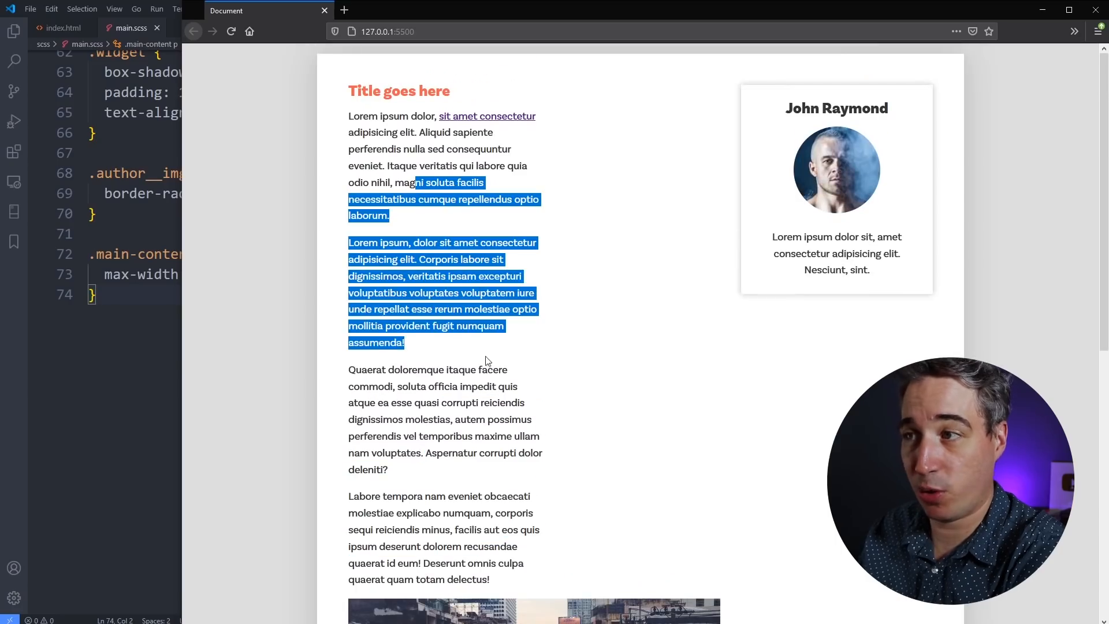
pyautogui.click(486, 360)
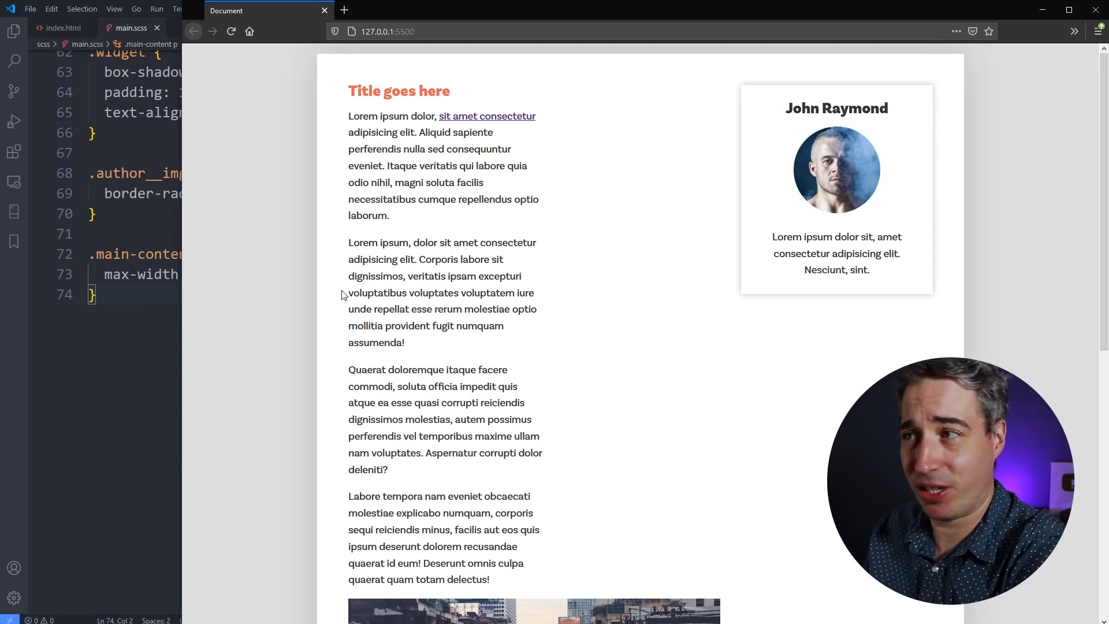
pyautogui.moveTo(183, 318)
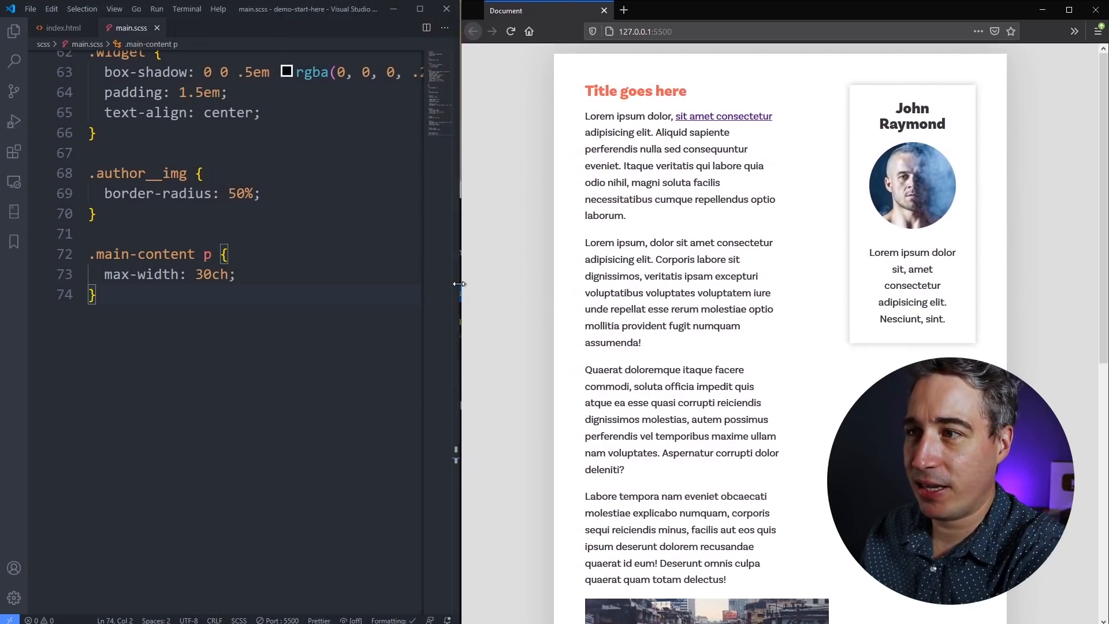
# Step: Replace the 30ch paragraph width with 45, then 50ch
pyautogui.doubleClick(216, 274)
pyautogui.write('45')
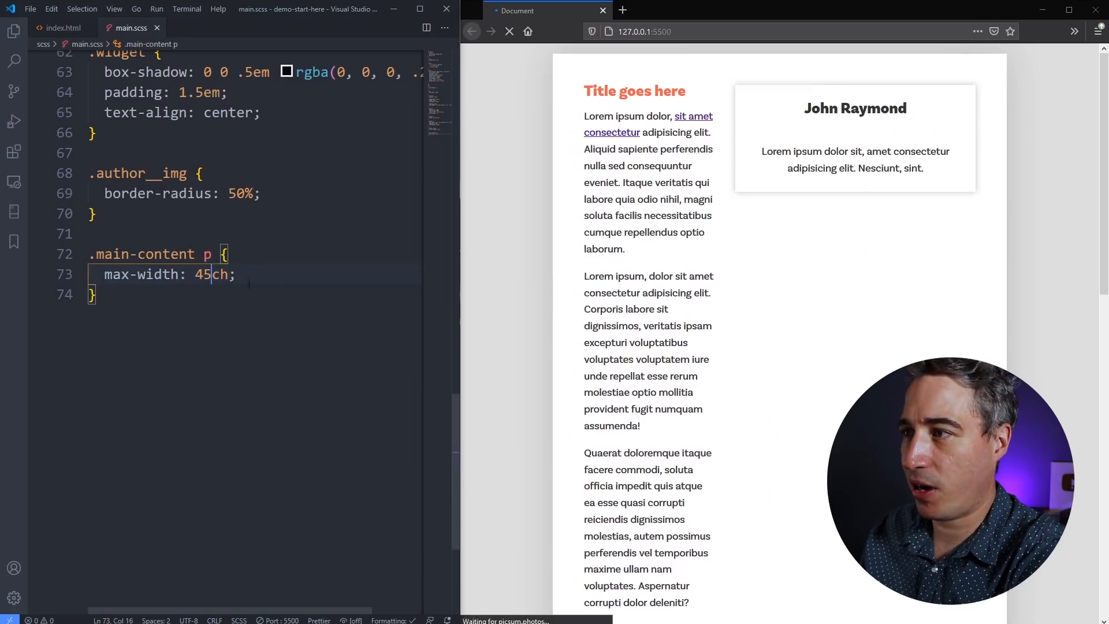
pyautogui.click(509, 31)
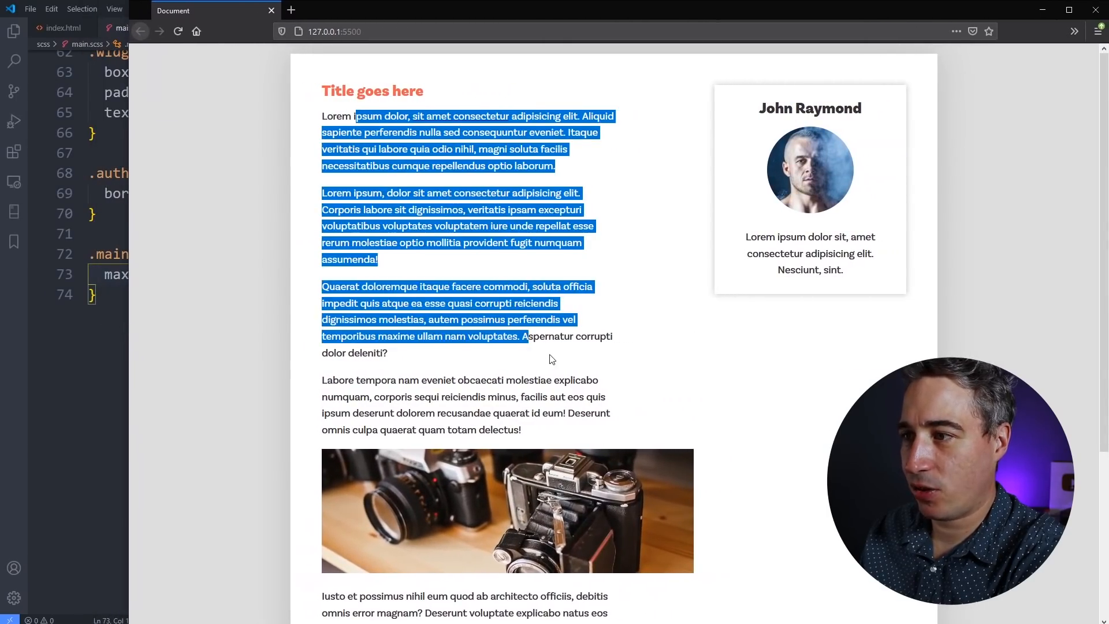
pyautogui.scroll(-3)
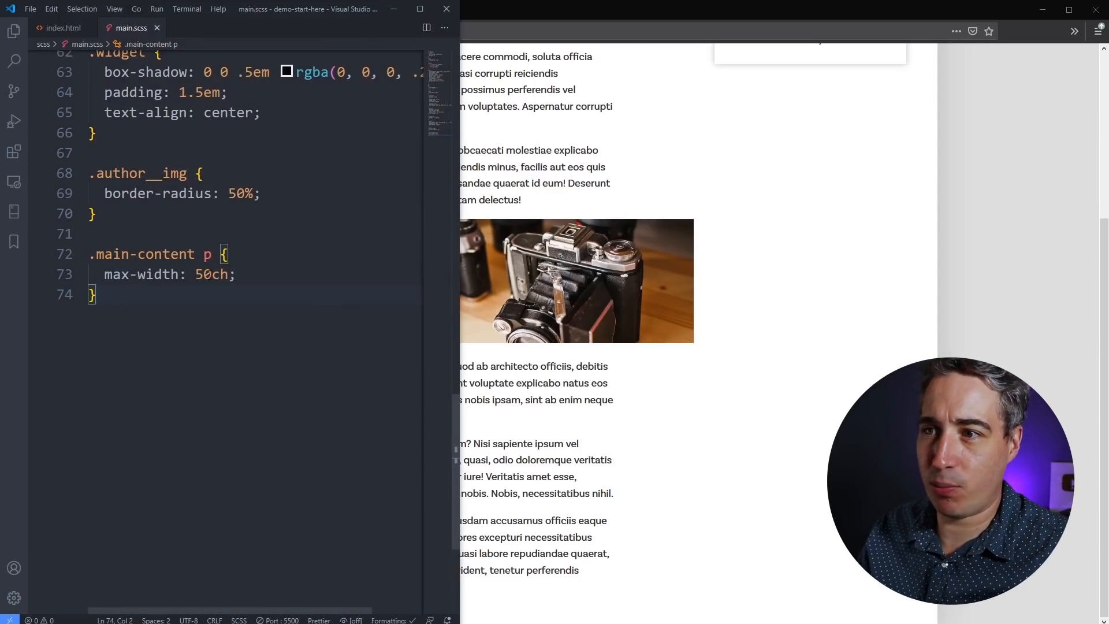
pyautogui.moveTo(144, 275)
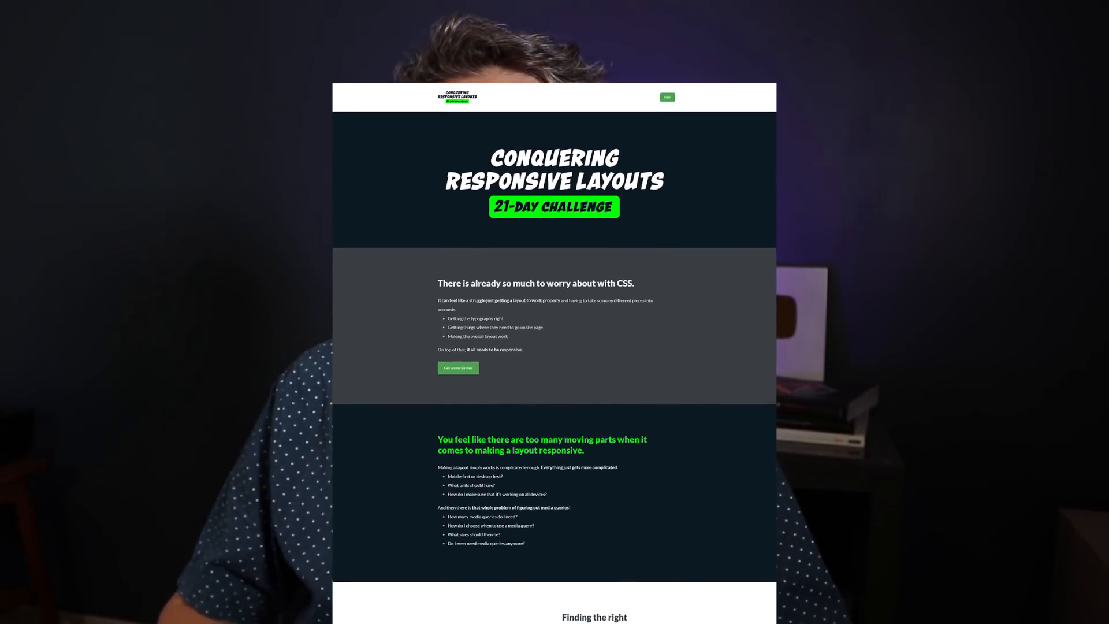
# Step: Scroll the sample responsive layout page past its article and sidebar cards to the footer
pyautogui.scroll(-3)
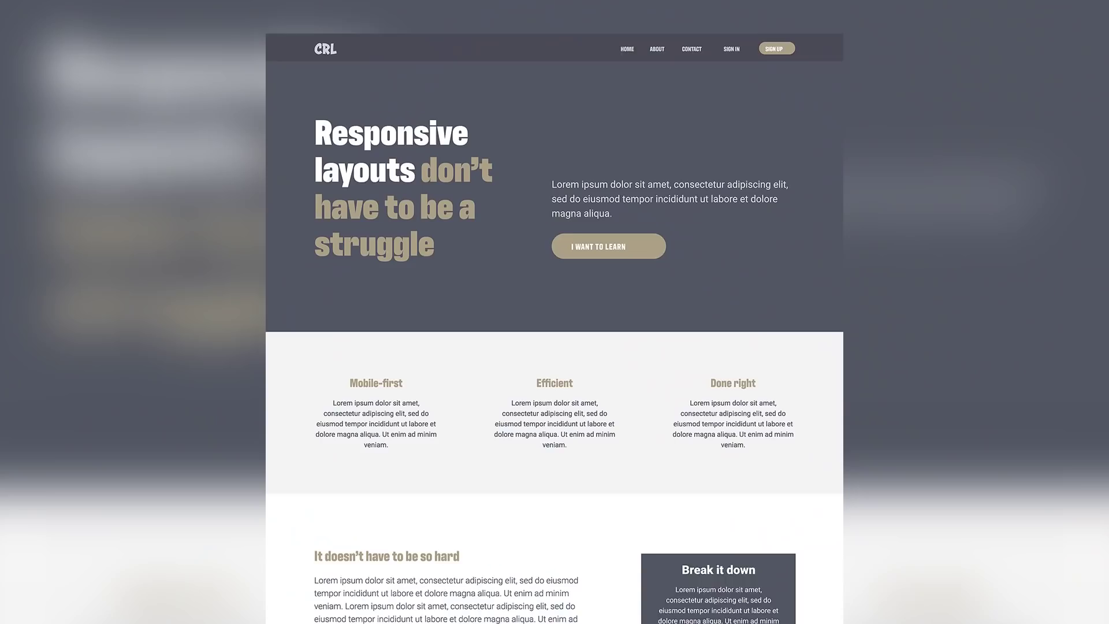
pyautogui.scroll(-3)
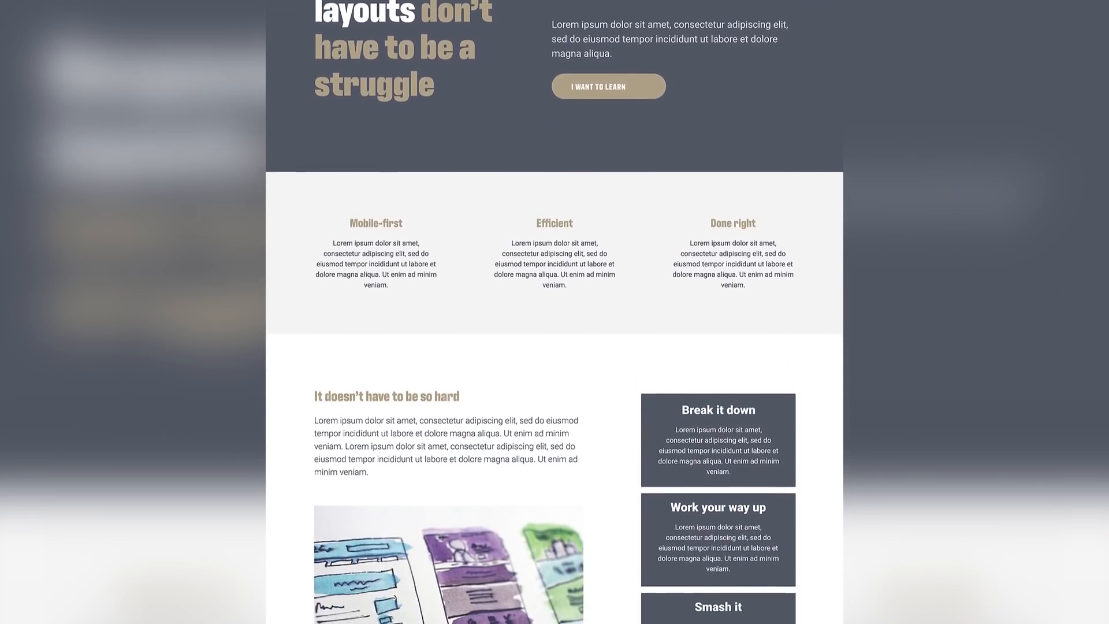
pyautogui.scroll(-3)
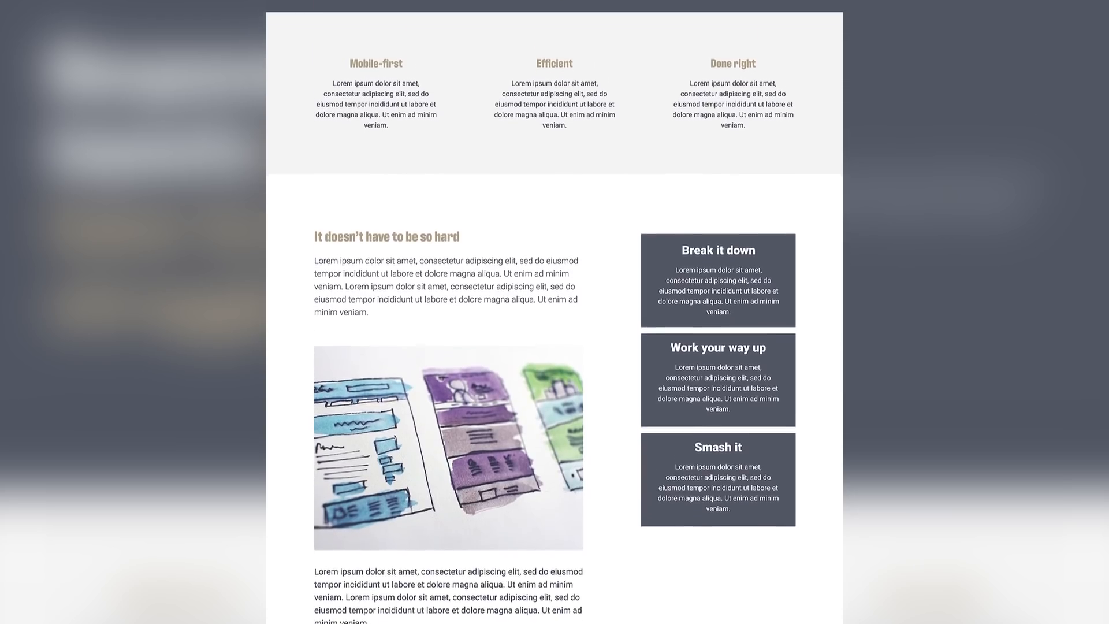
pyautogui.scroll(-3)
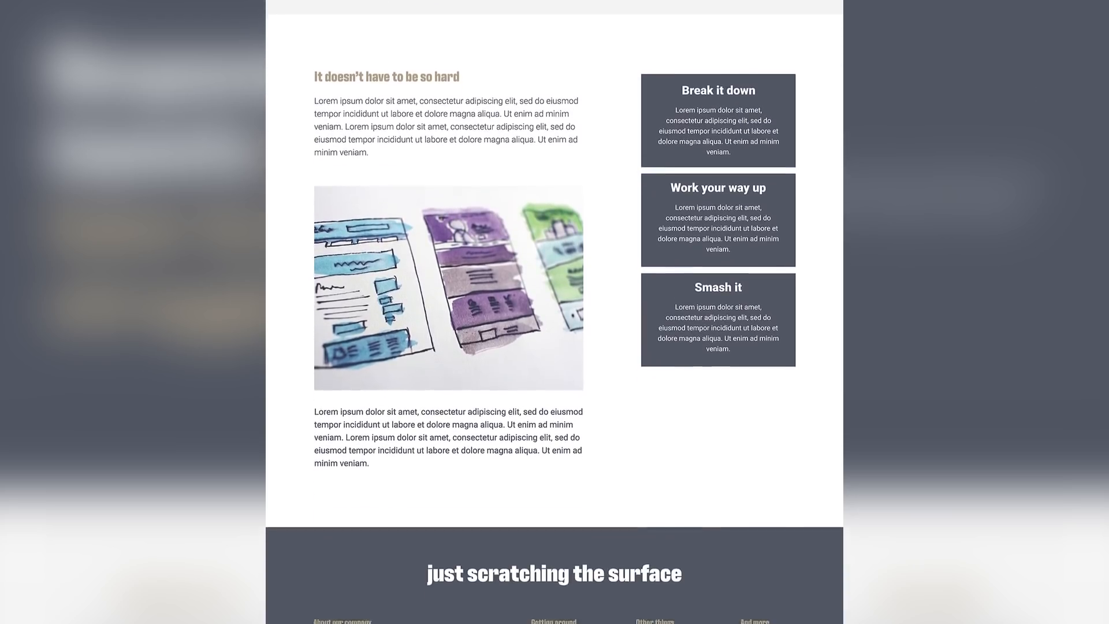